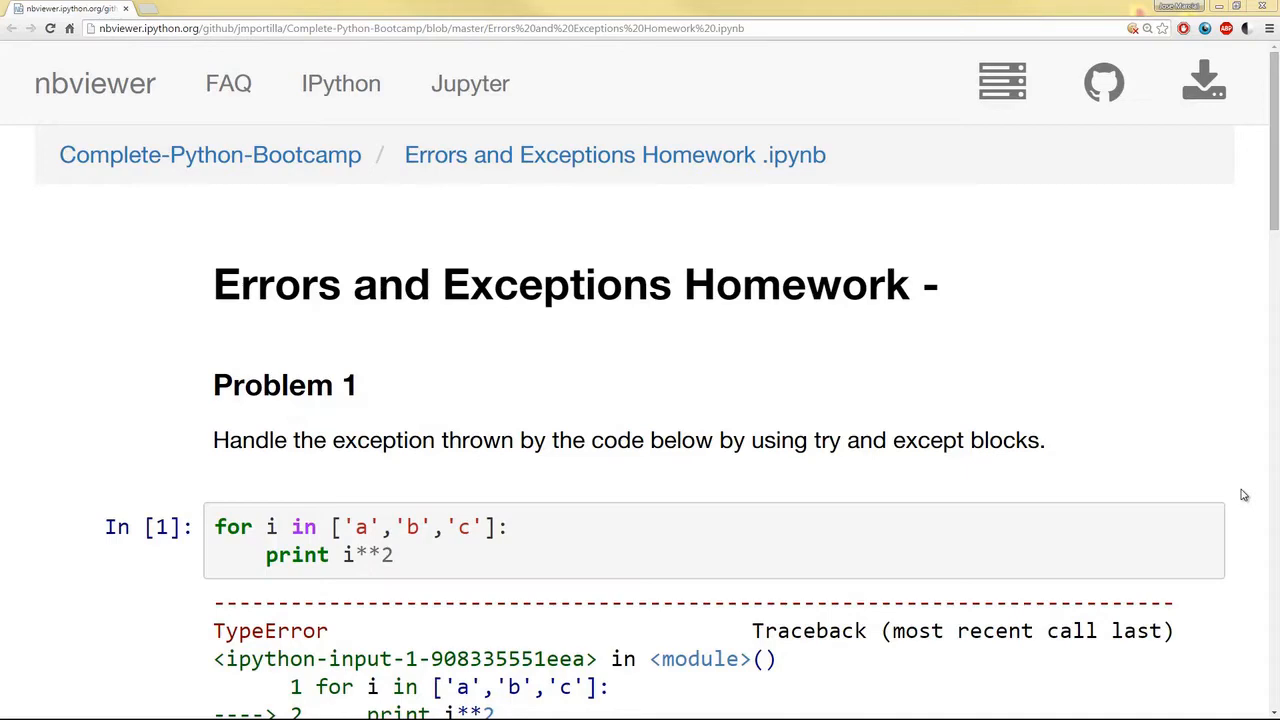
mouse_move(1174, 286)
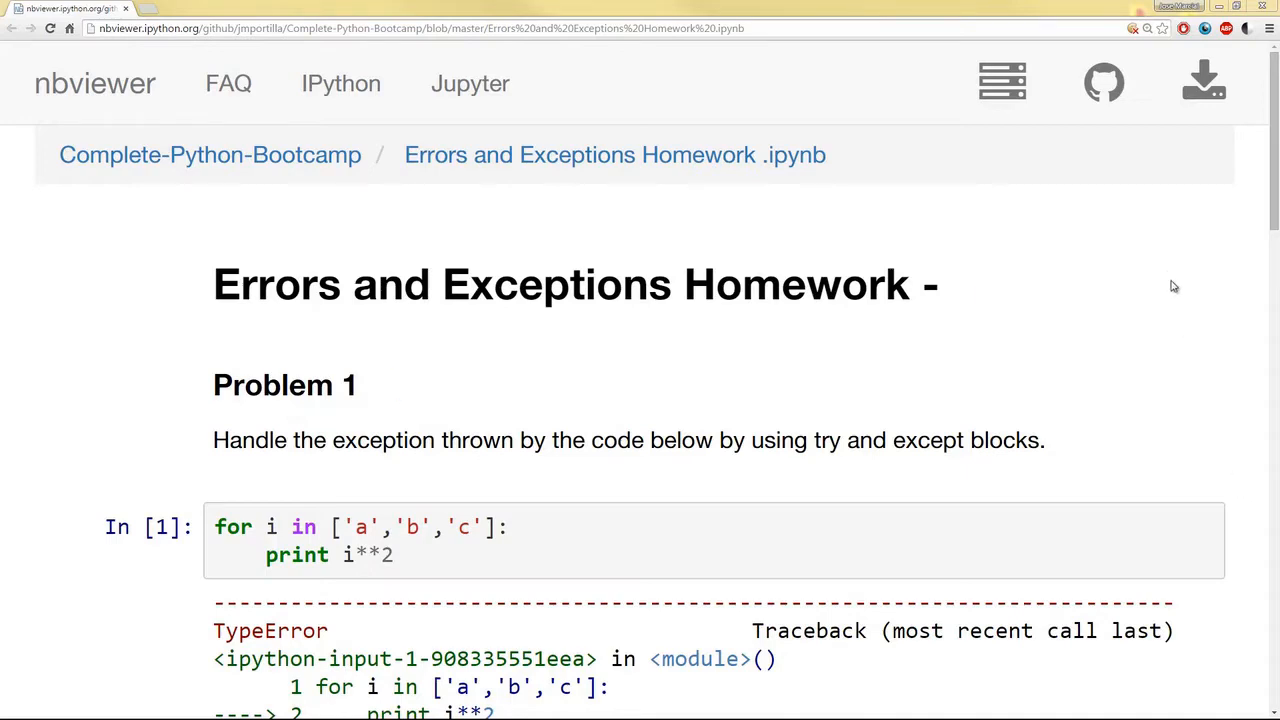
mouse_move(1190, 352)
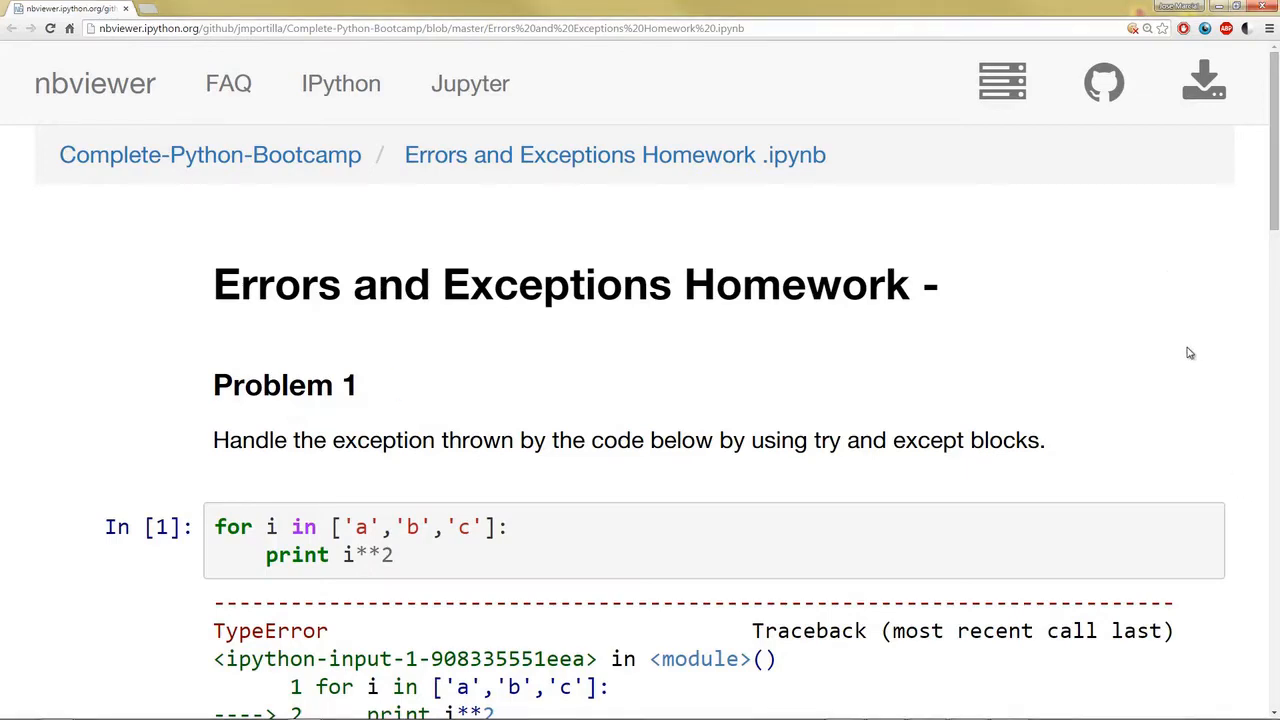
Step: Scroll so Problem 1's code cell and full TypeError traceback are visible
scroll(down, 3)
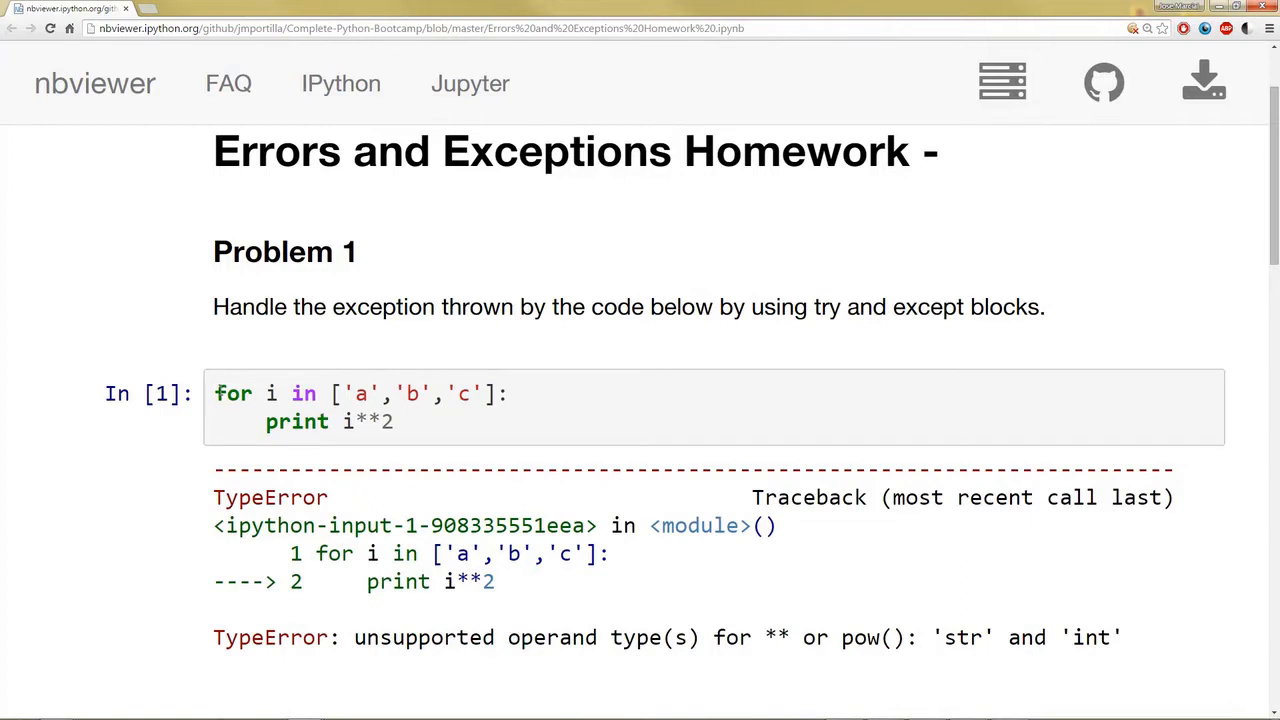
scroll(down, 3)
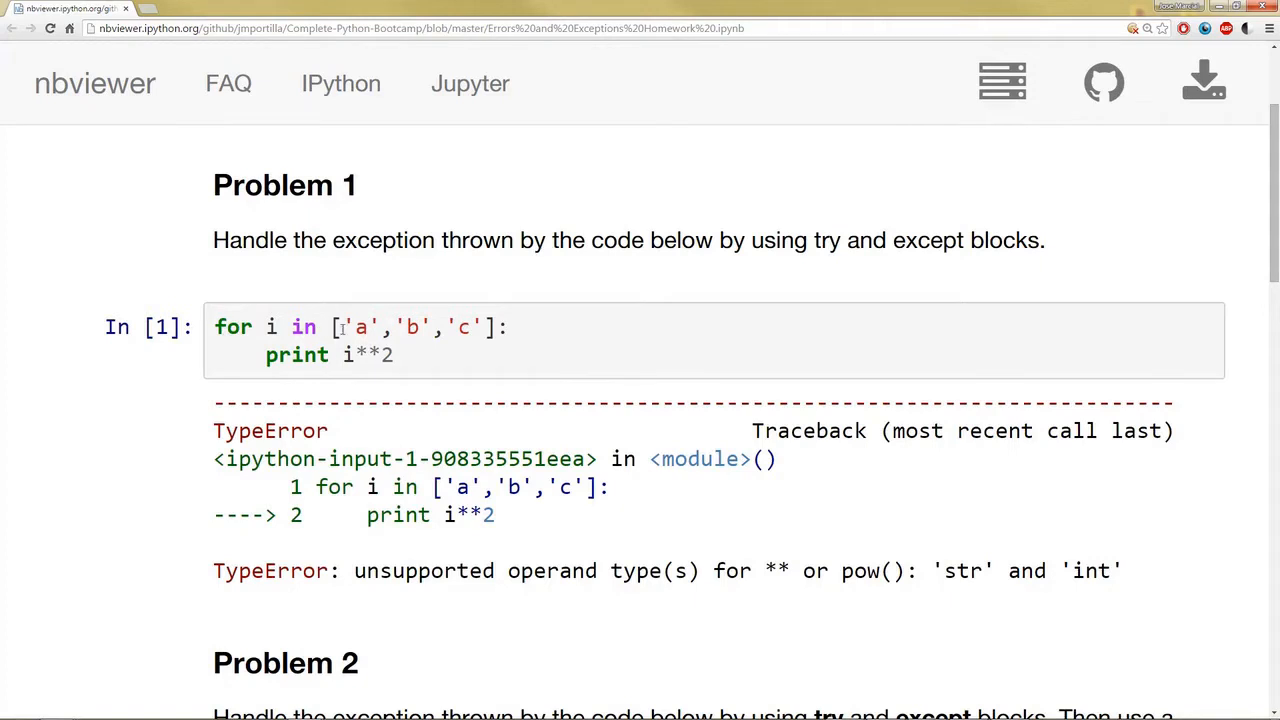
double_click(368, 356)
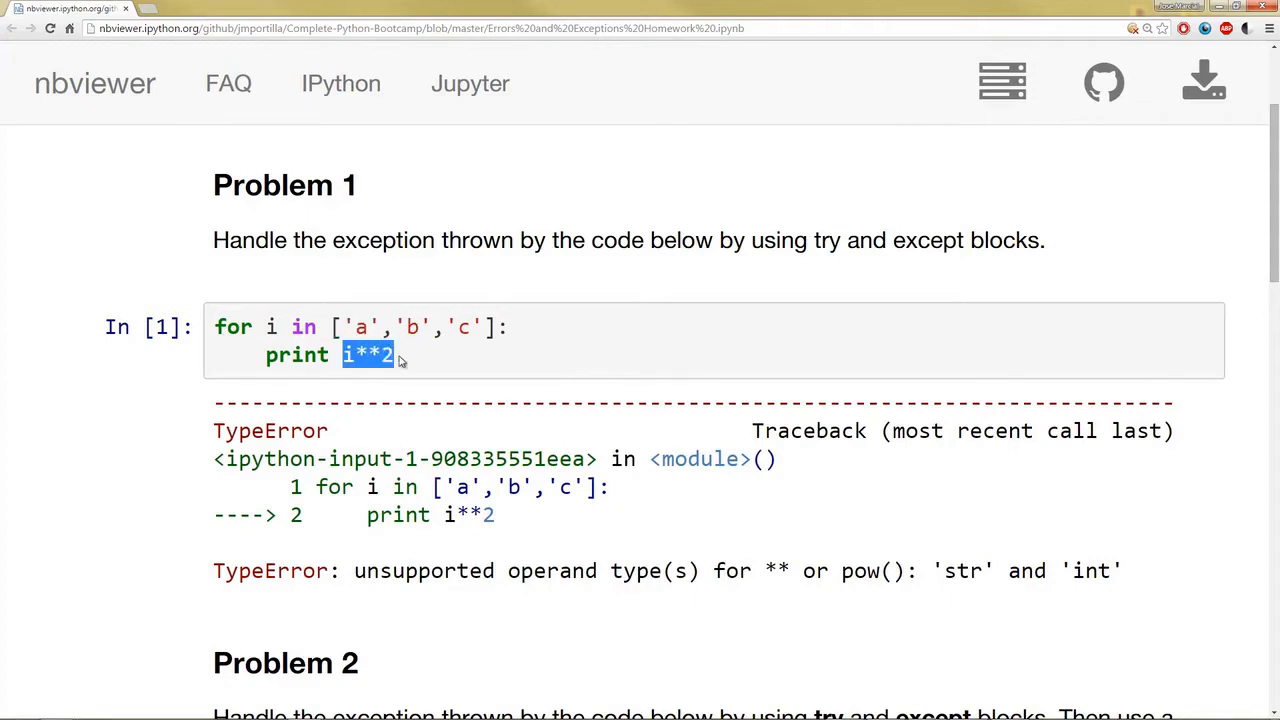
click(368, 354)
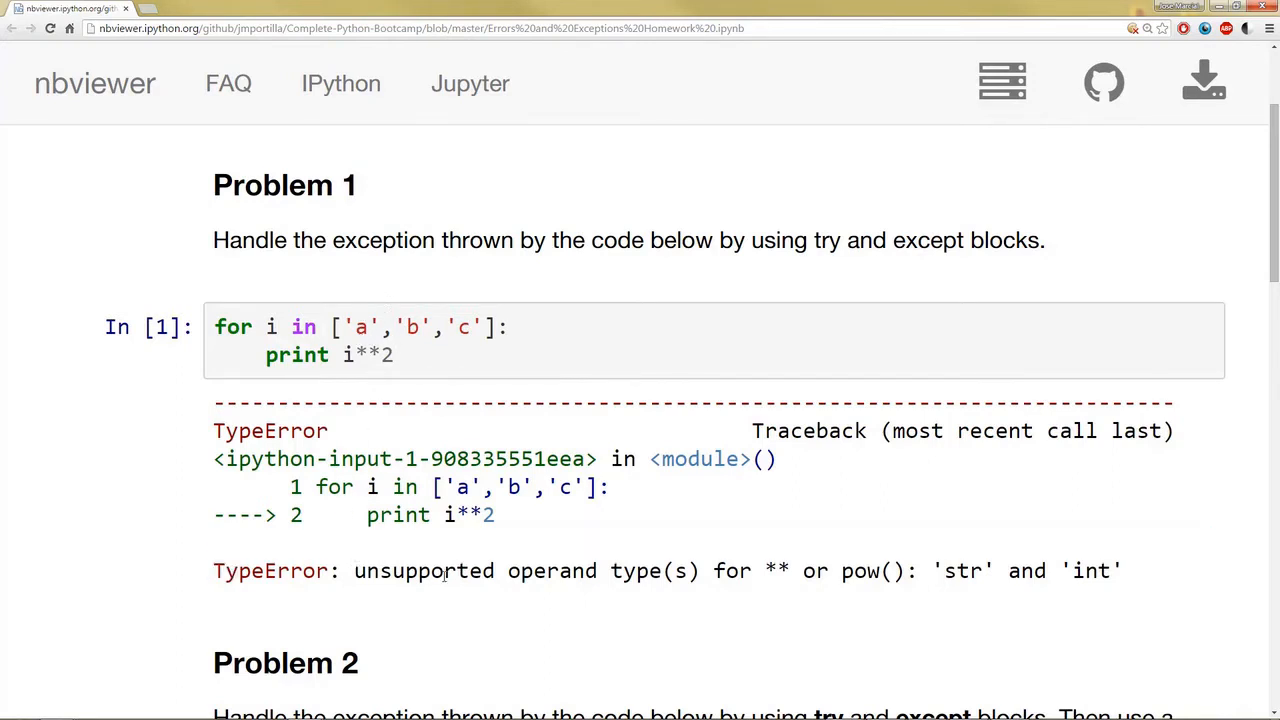
mouse_move(444, 576)
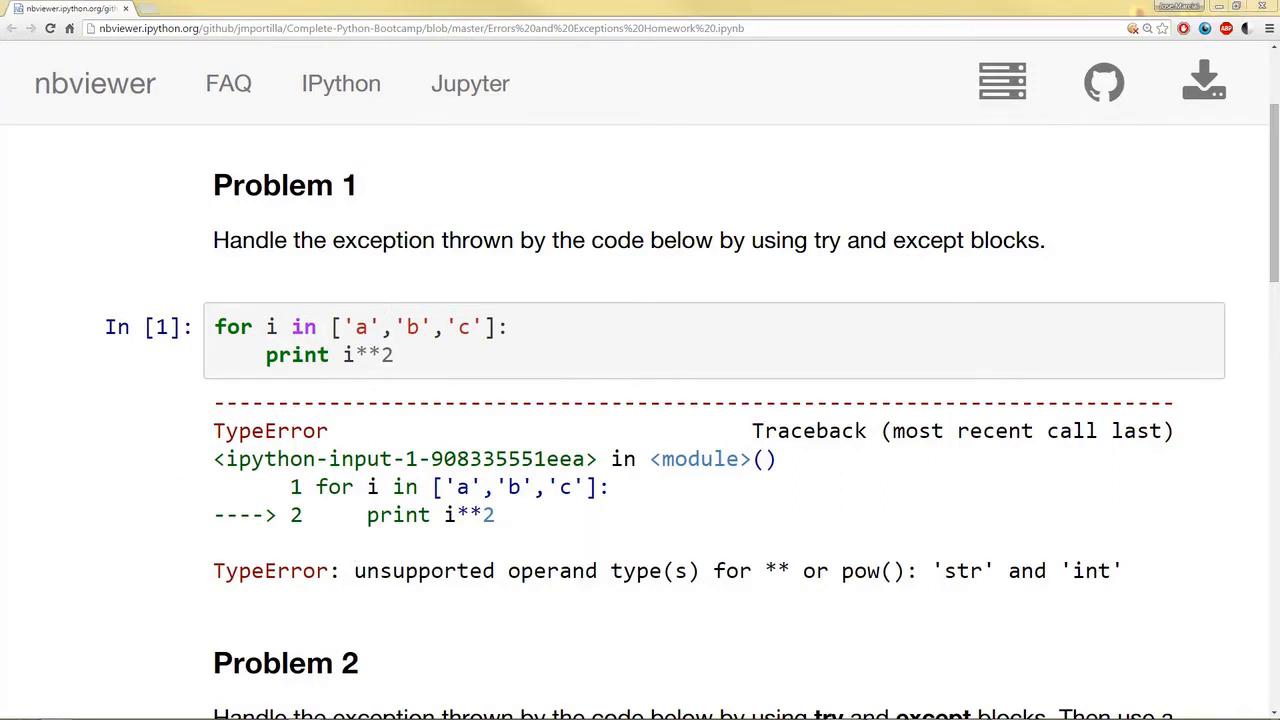
mouse_move(516, 366)
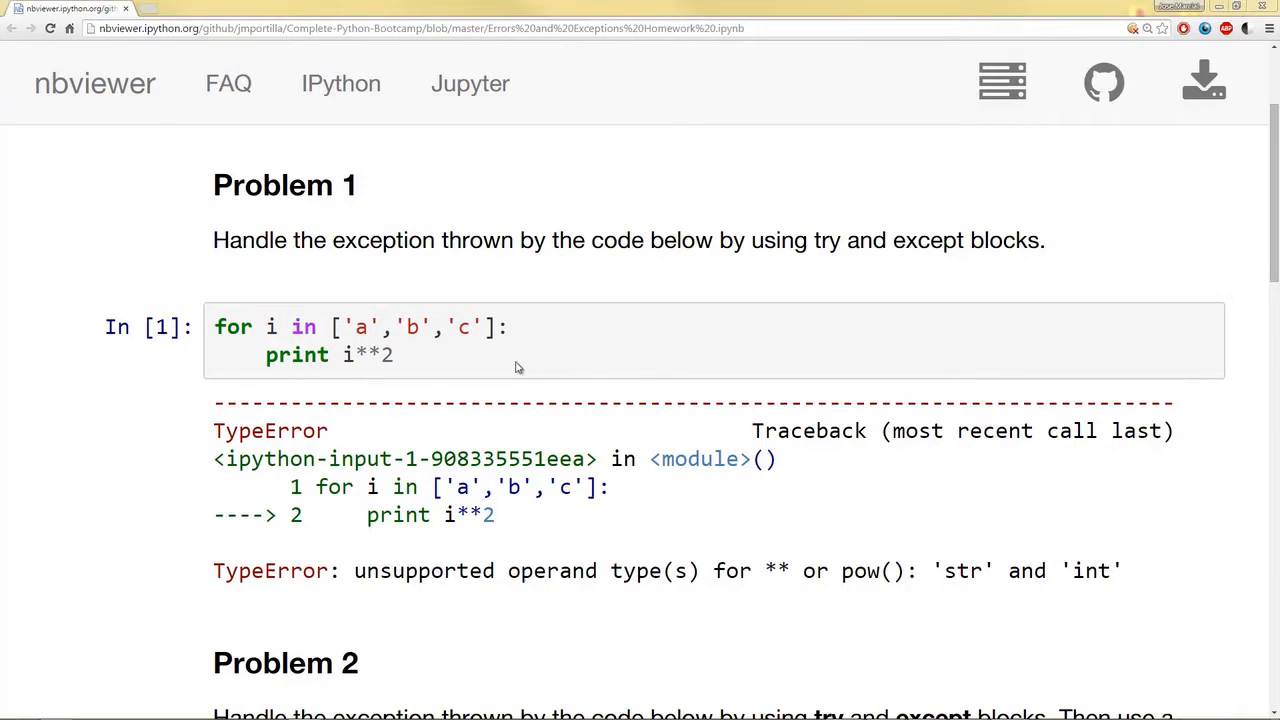
drag(212, 328, 394, 354)
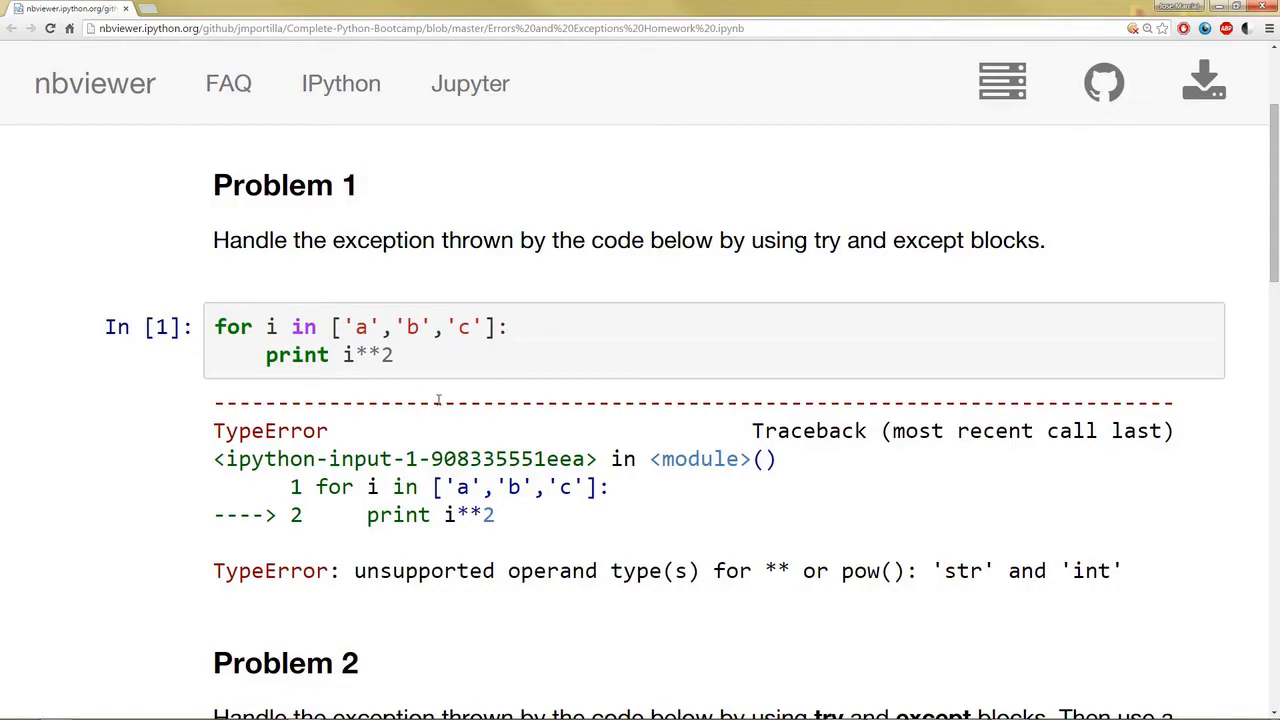
Step: Scroll down to Problem 2's division code and its ZeroDivisionError traceback
scroll(down, 3)
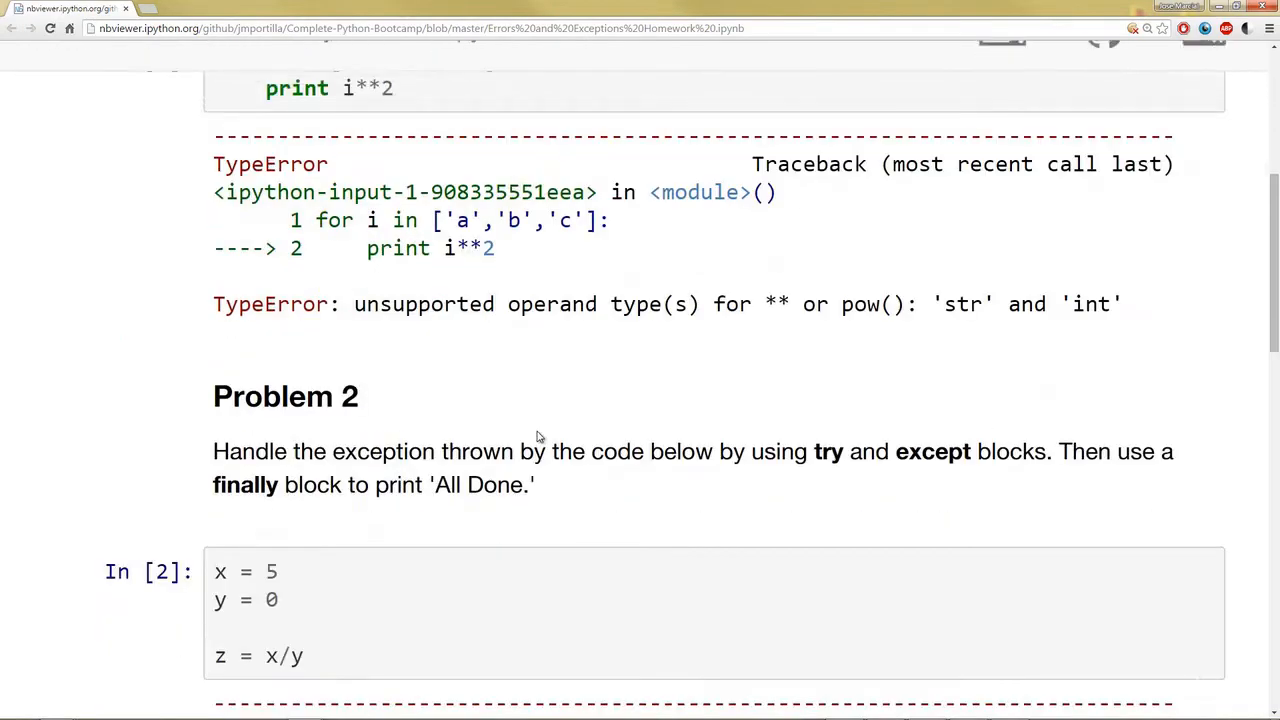
scroll(down, 3)
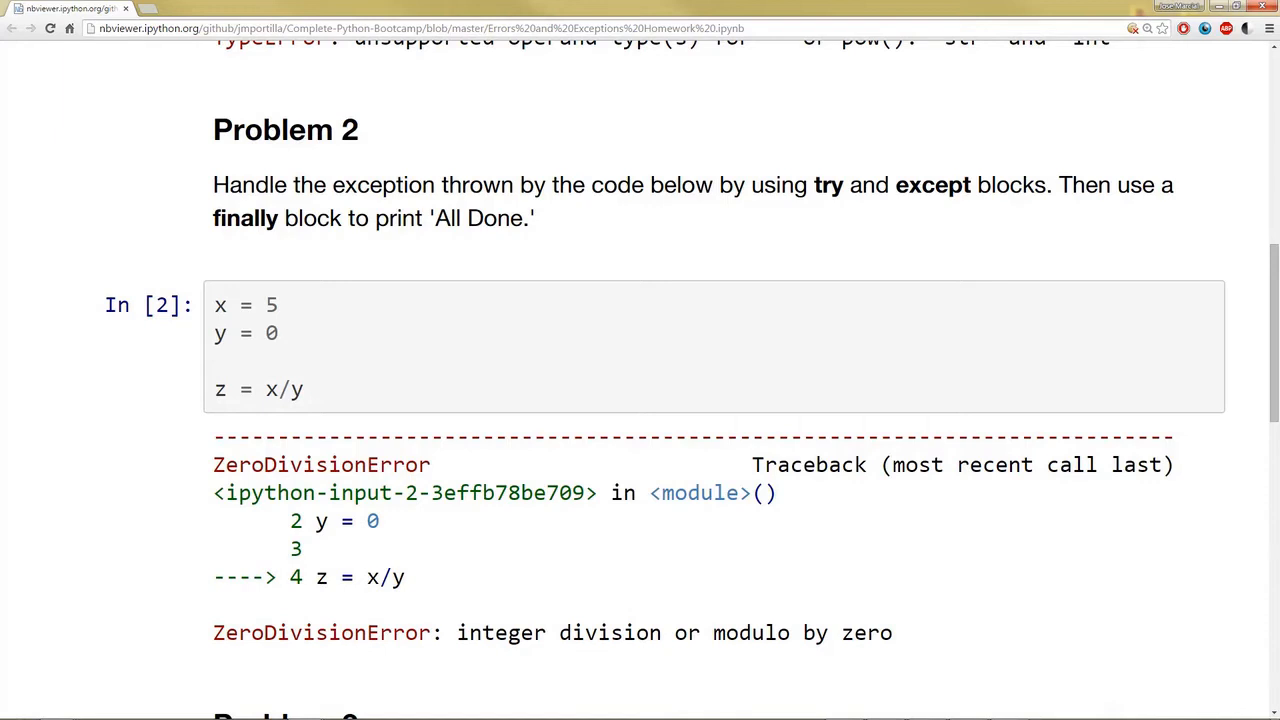
mouse_move(312, 452)
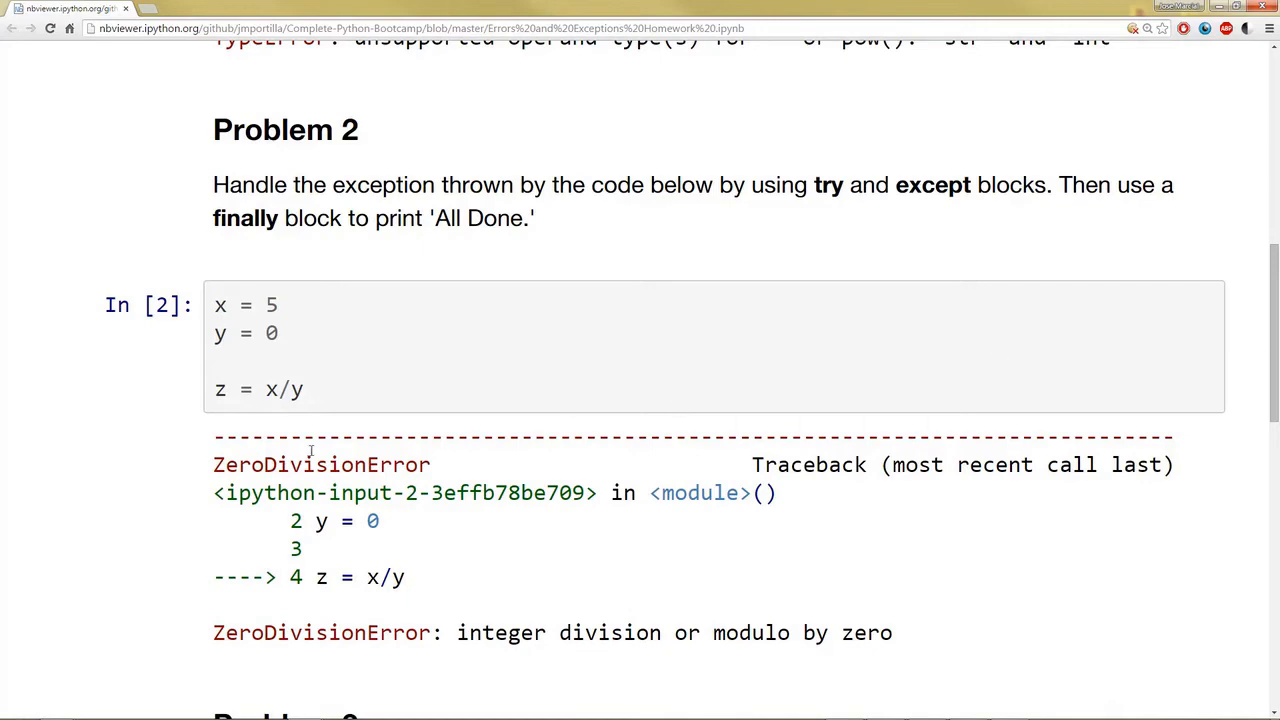
Step: Scroll to Problem 3's ask() function, highlight its call cell, and view the sample run printing 4
scroll(down, 3)
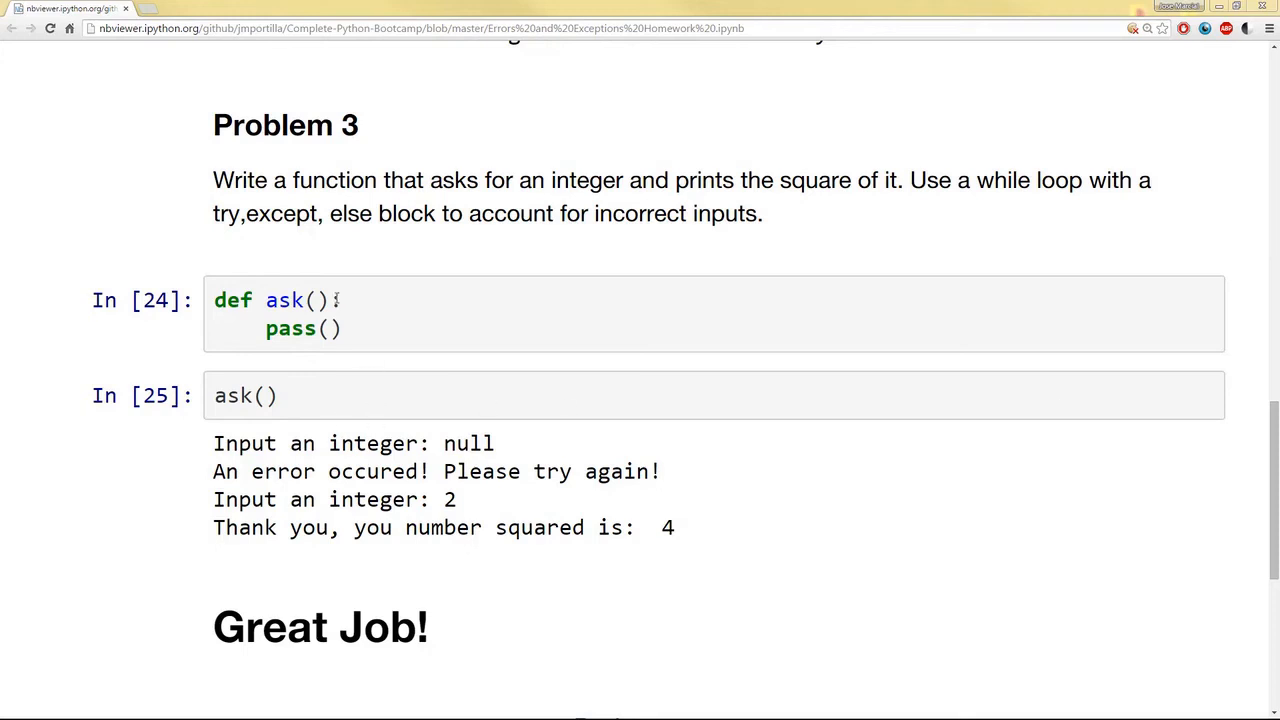
click(244, 396)
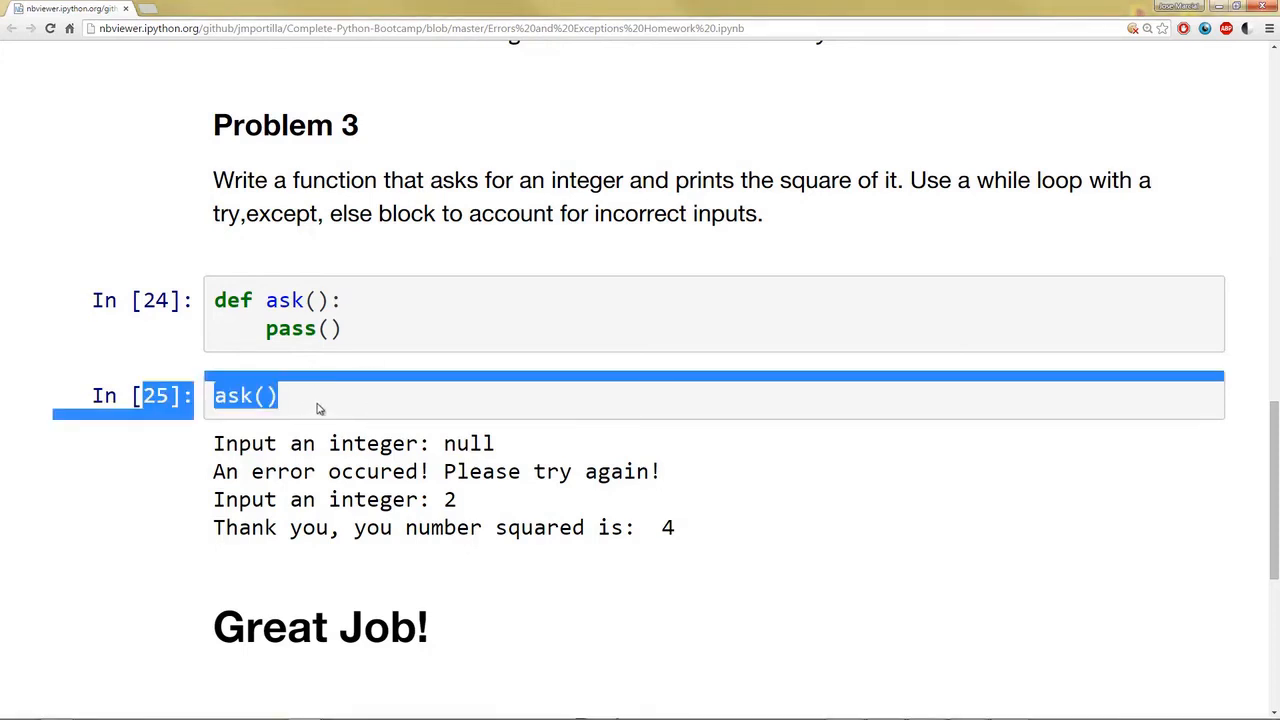
scroll(down, 3)
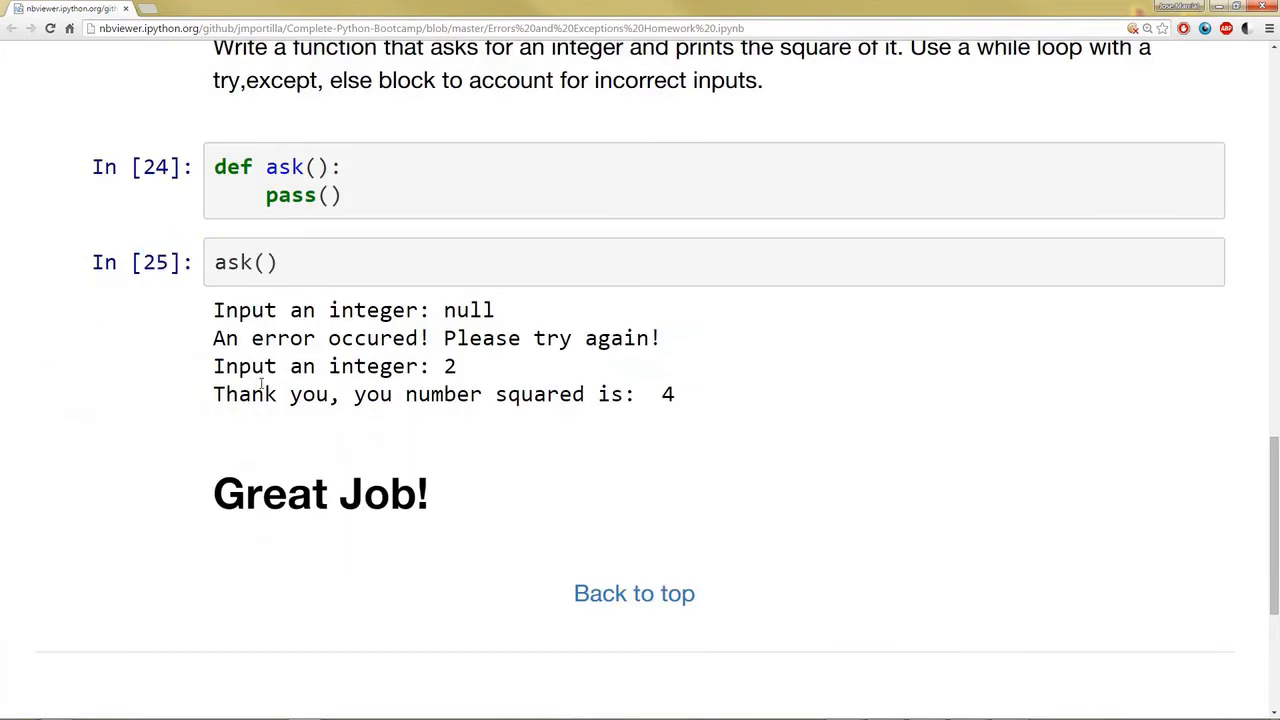
double_click(468, 310)
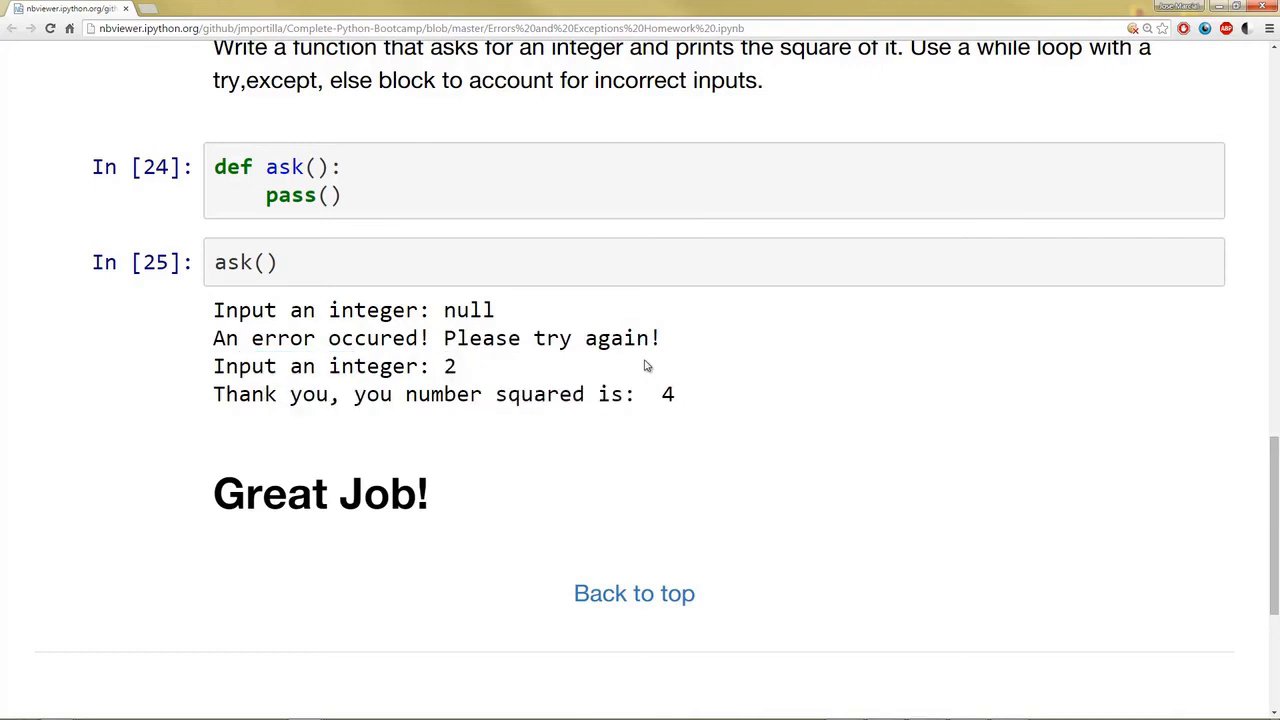
scroll(up, 3)
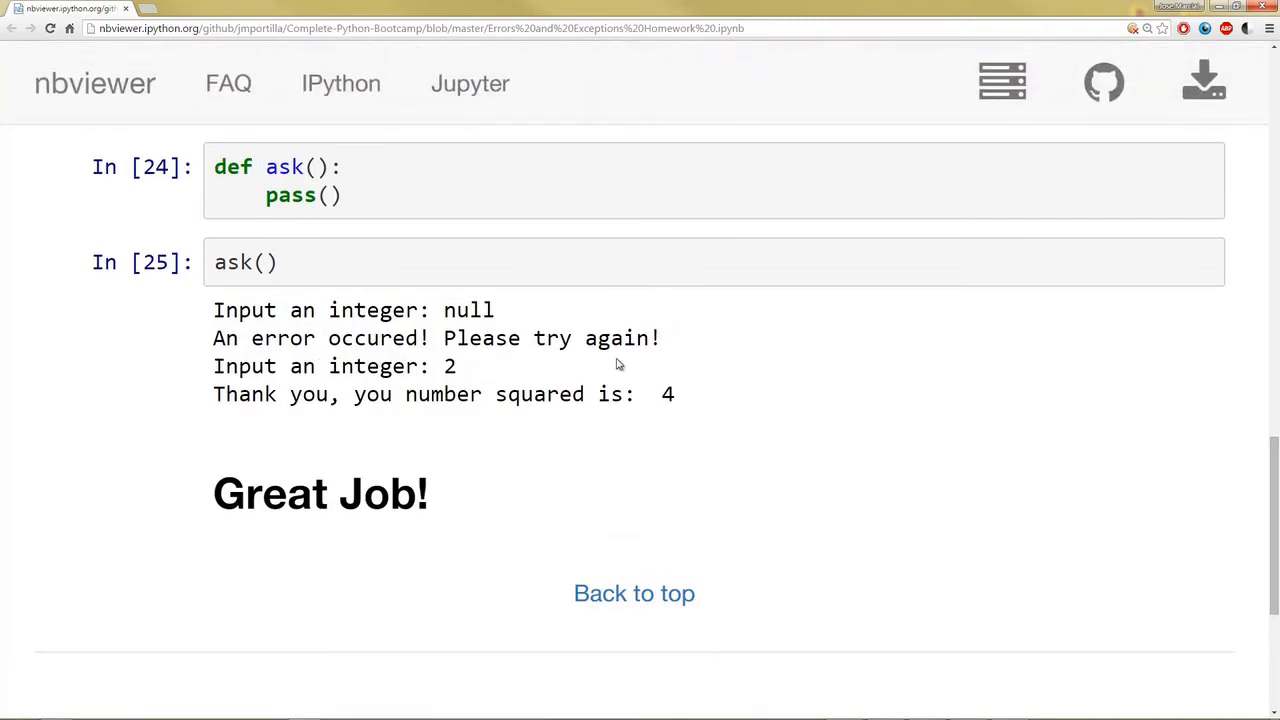
scroll(up, 3)
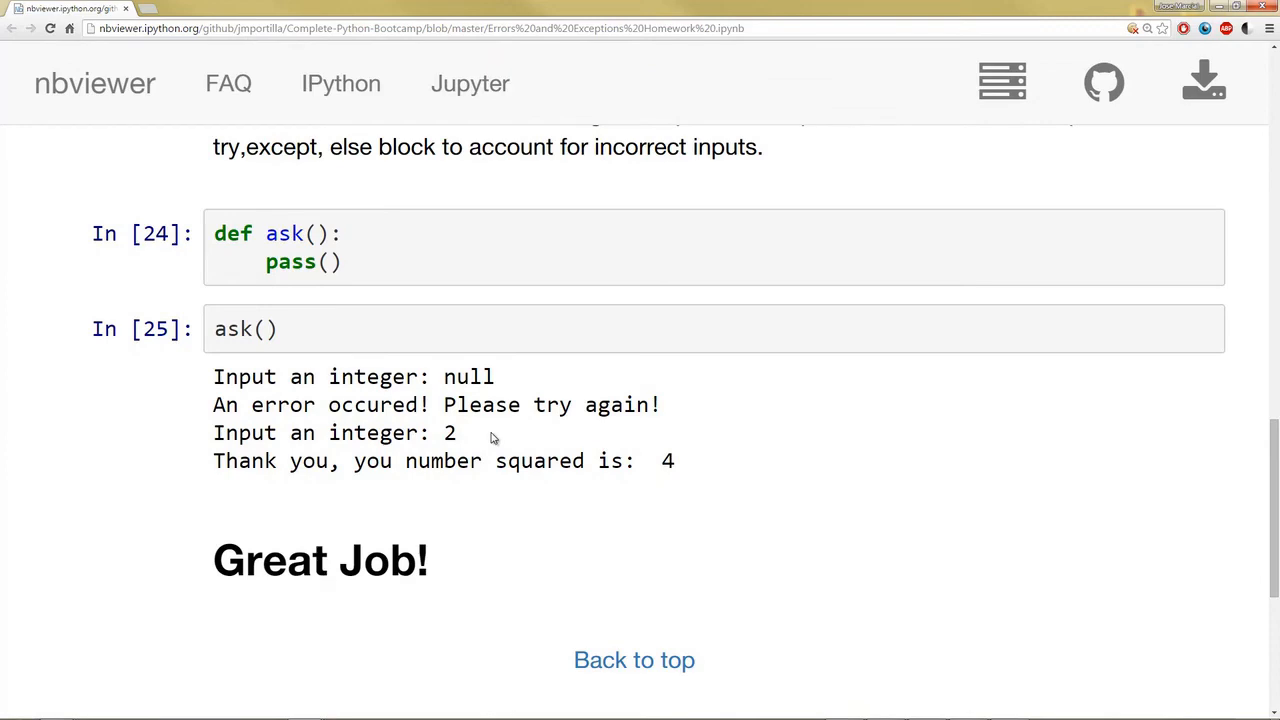
mouse_move(564, 392)
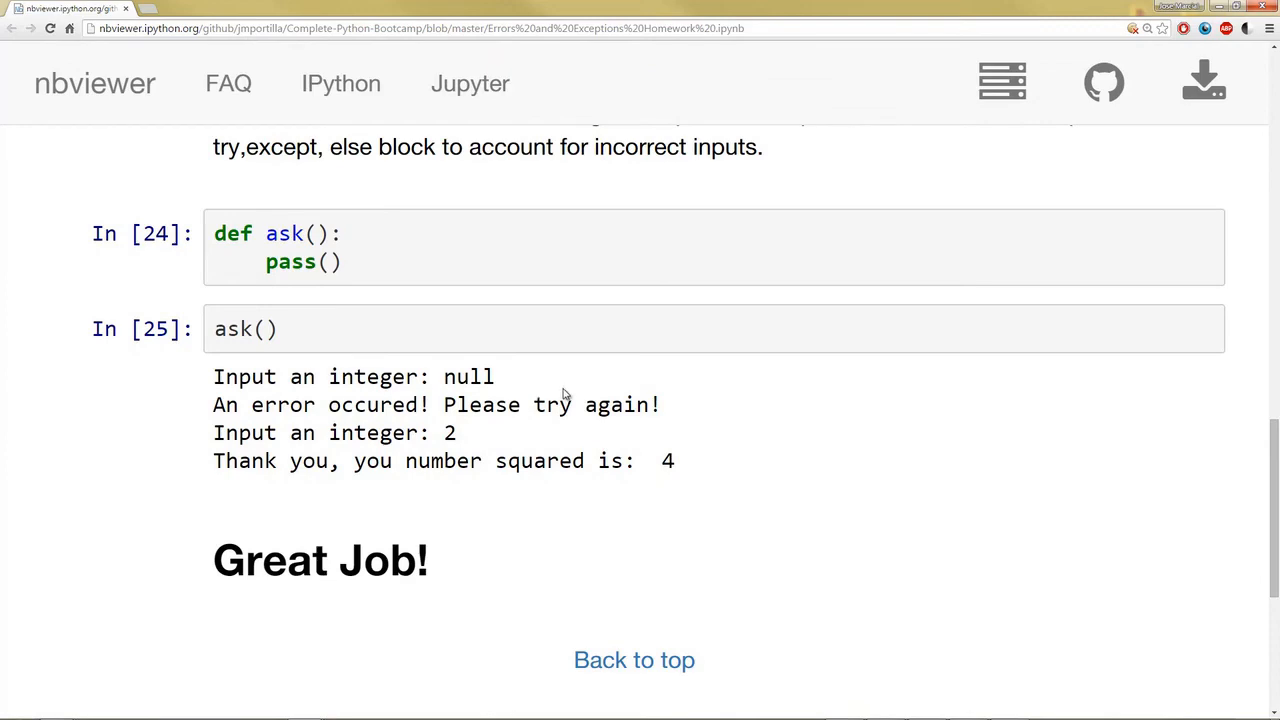
Step: Scroll back up to the notebook title and Problem 1
scroll(up, 3)
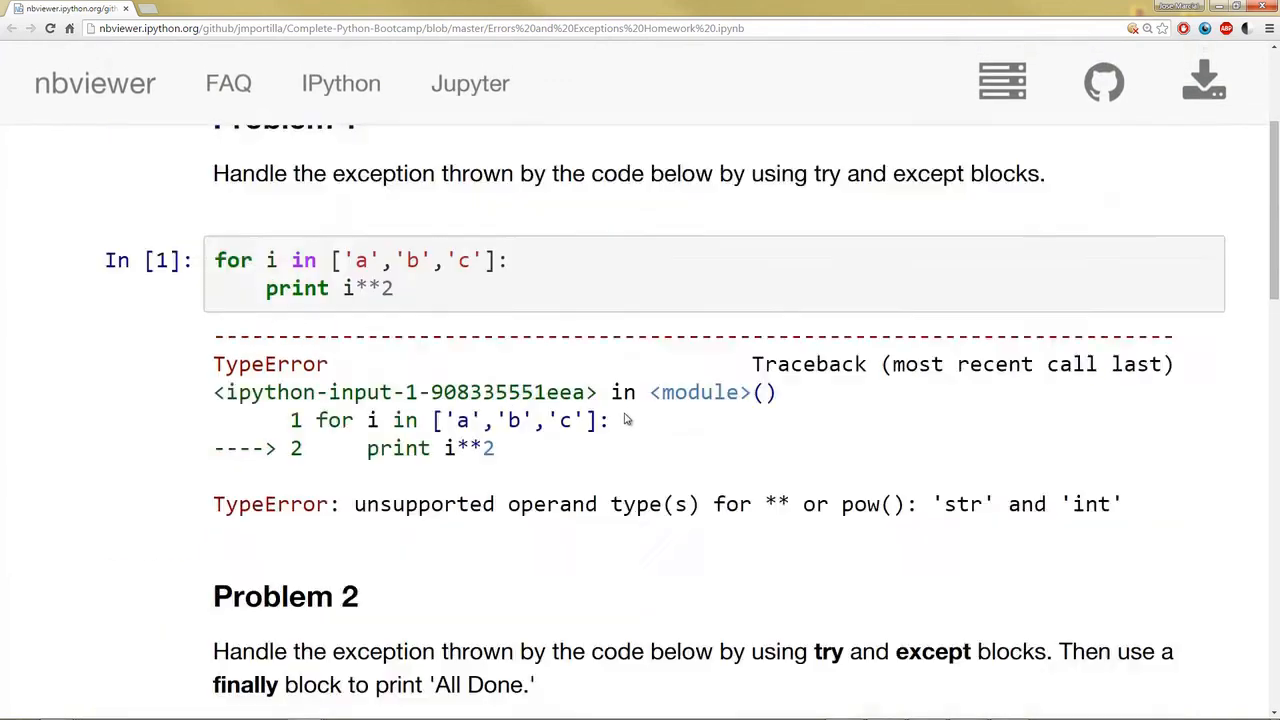
scroll(up, 3)
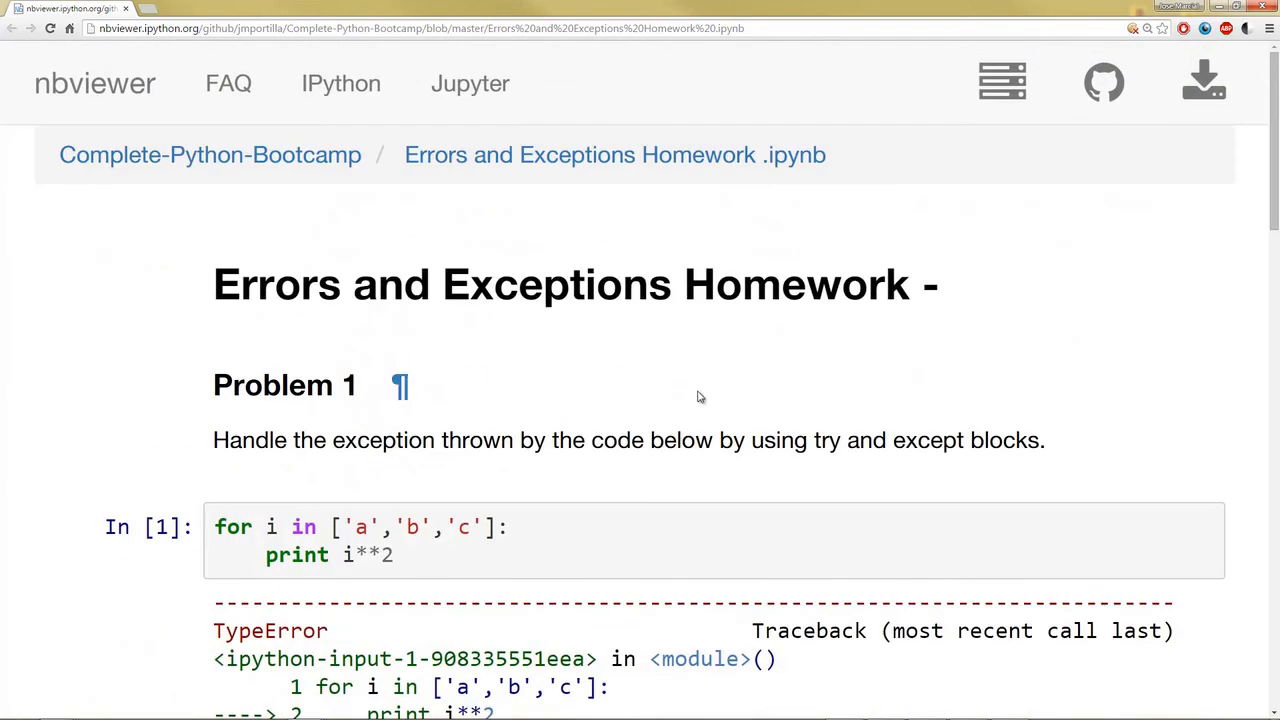
mouse_move(784, 404)
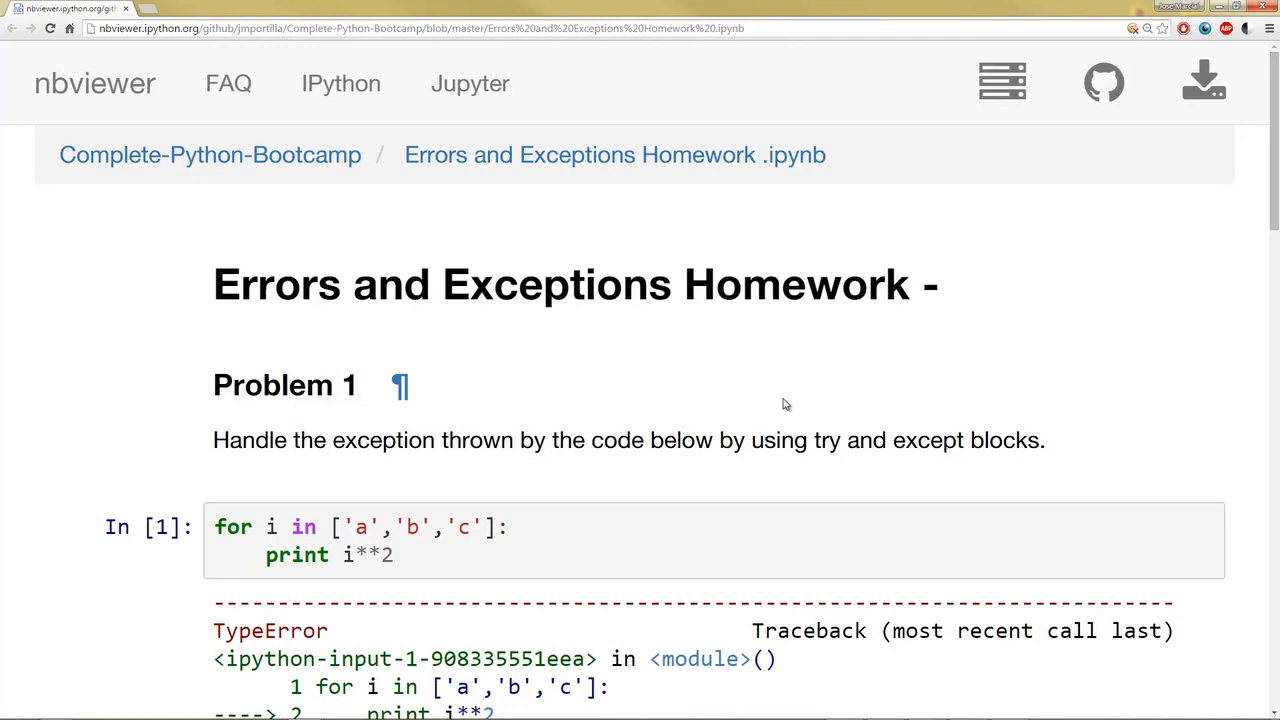
mouse_move(784, 404)
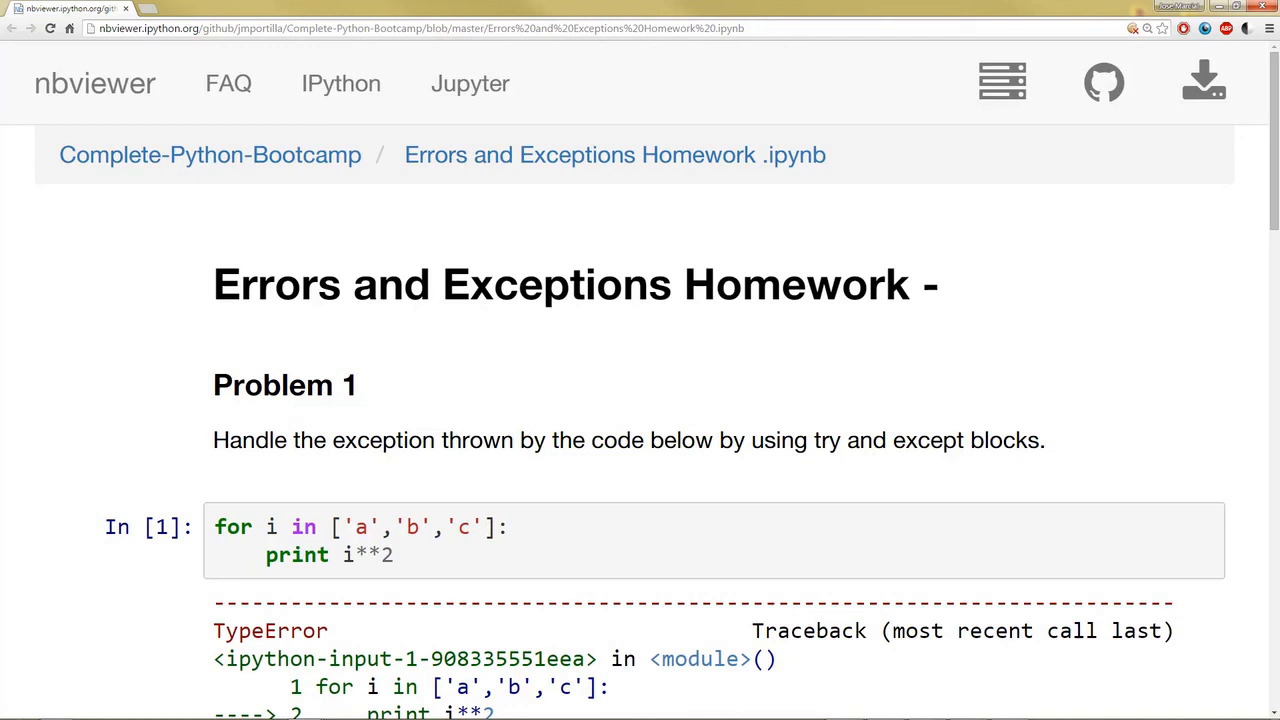